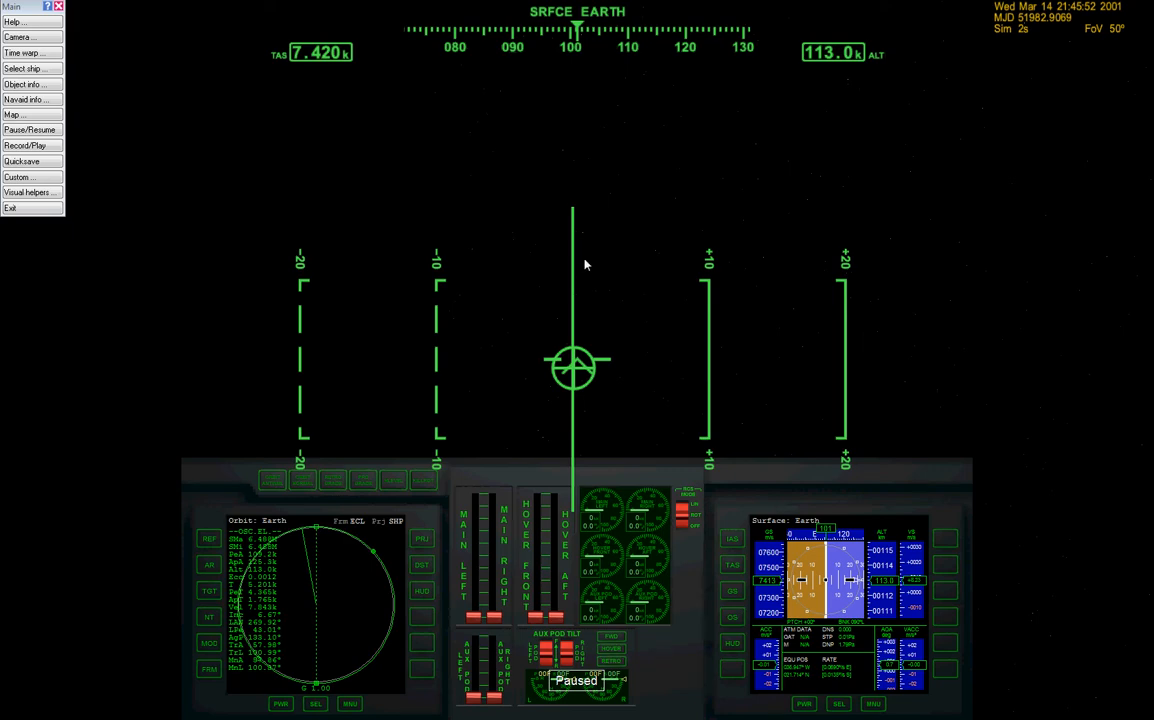
mouse_move(510, 354)
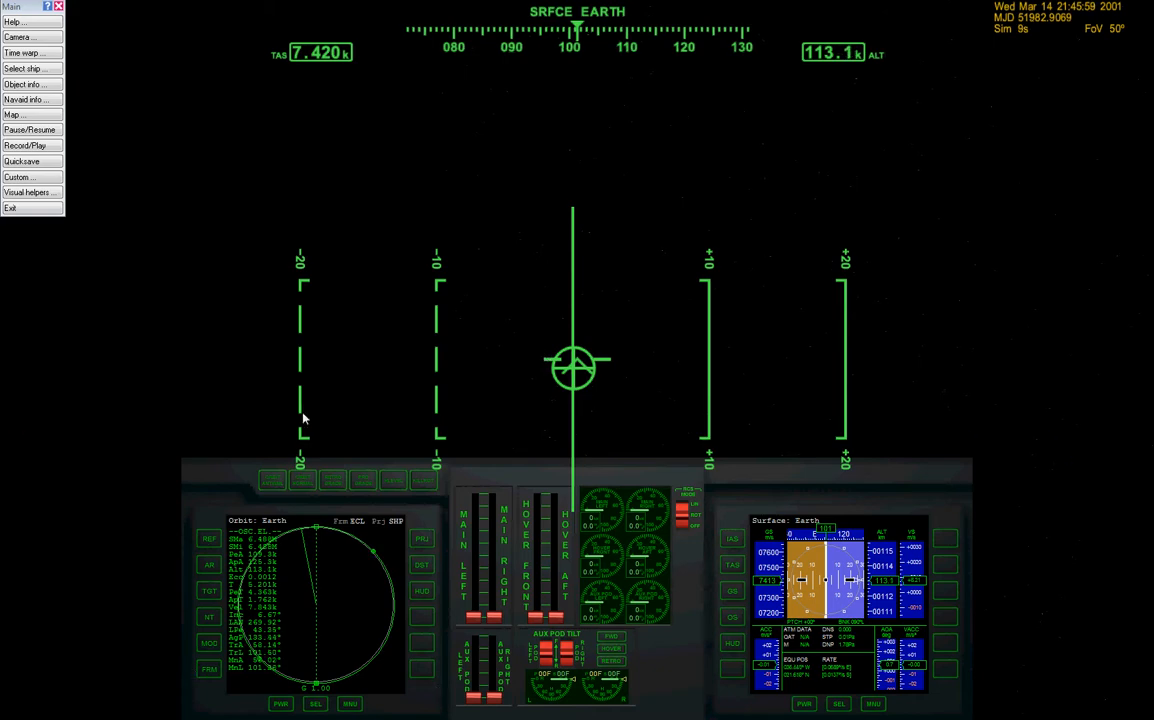
mouse_move(840, 700)
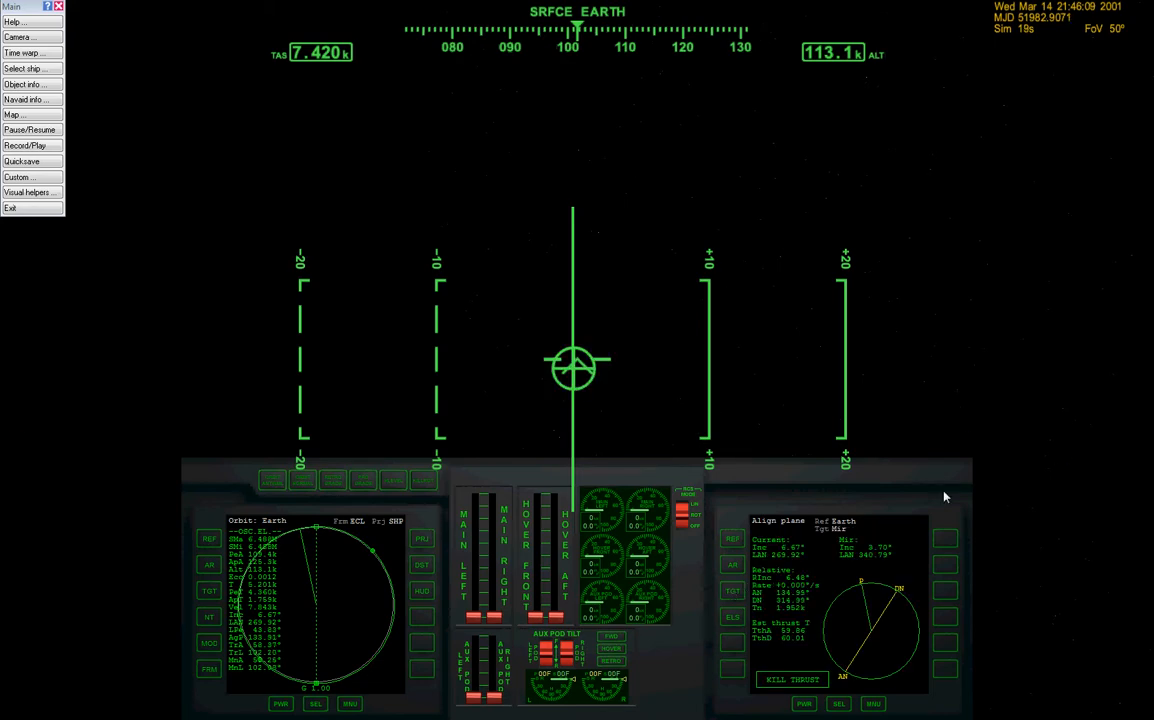
mouse_move(891, 415)
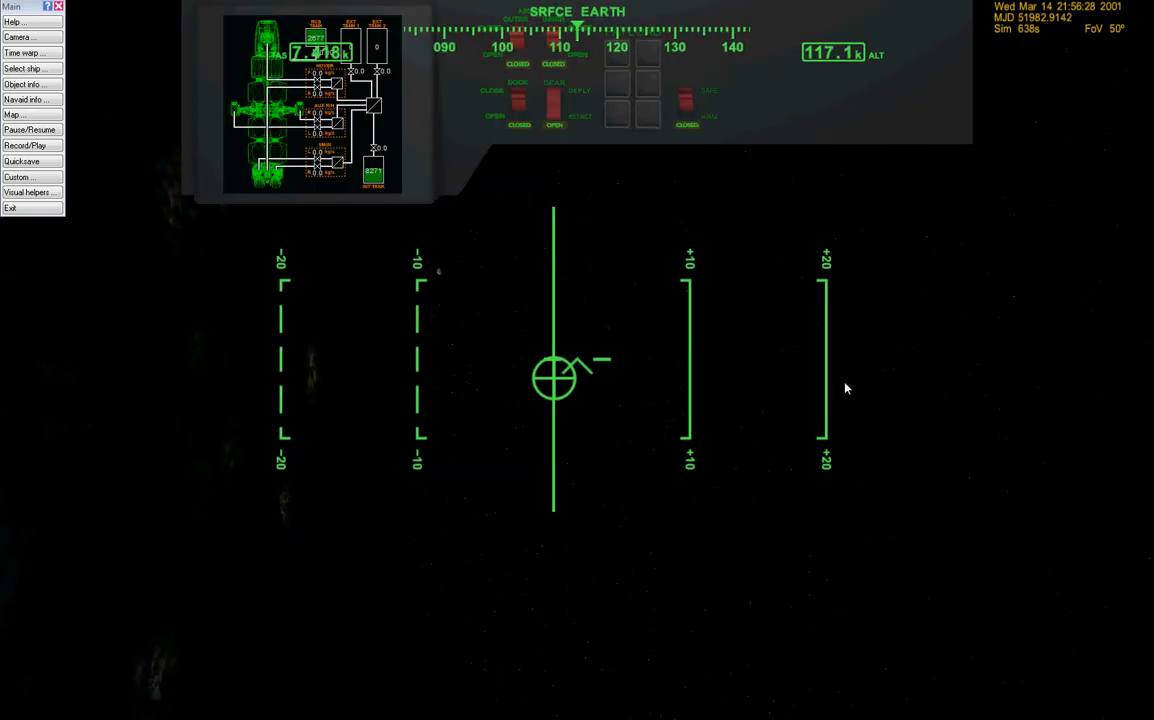
mouse_move(450, 165)
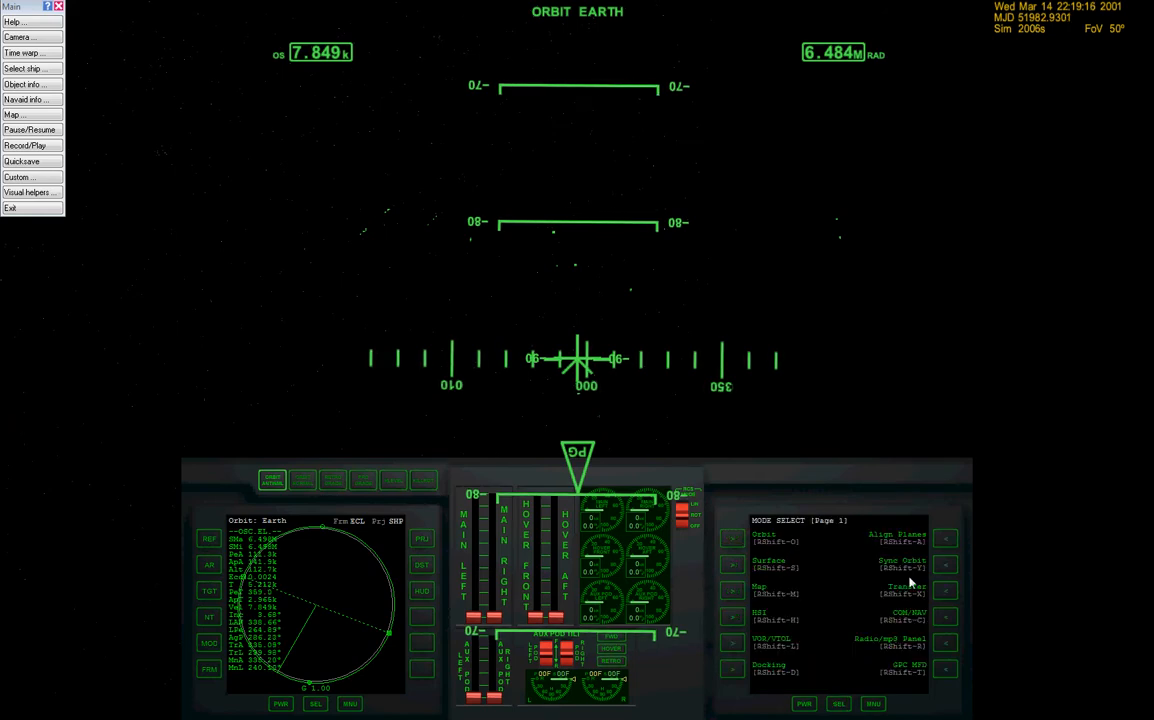
- Put the right MFD in Sync Orbit mode with Mir as the target
left_click(900, 560)
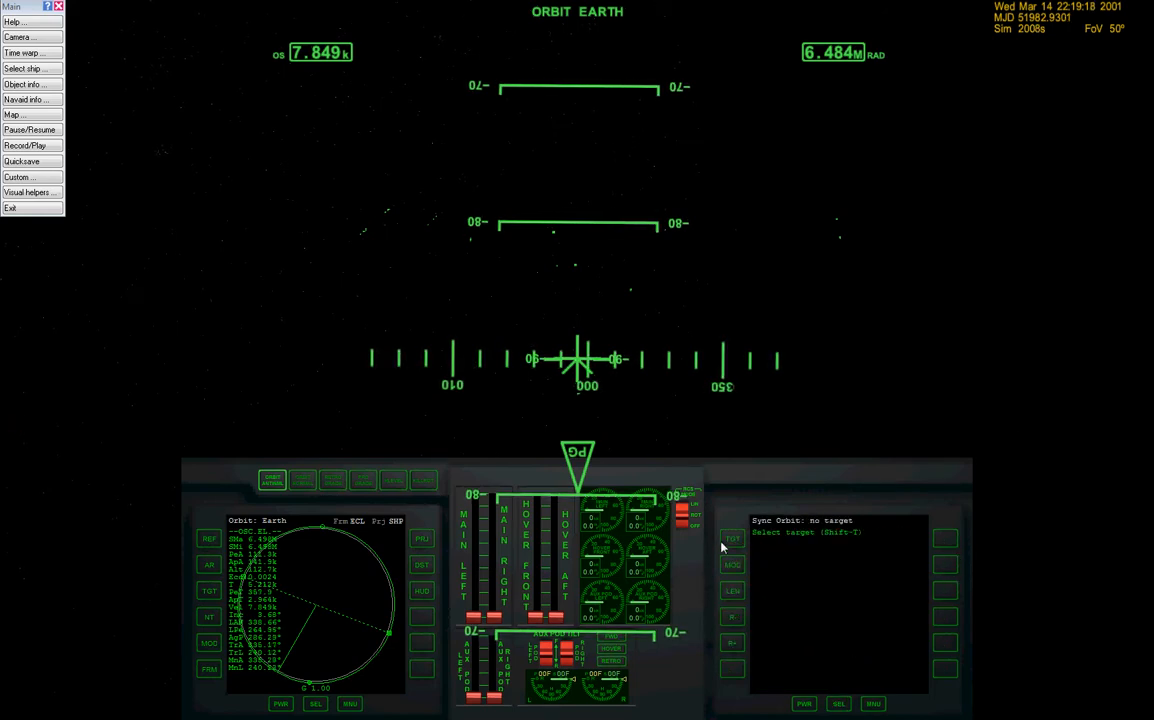
left_click(732, 539)
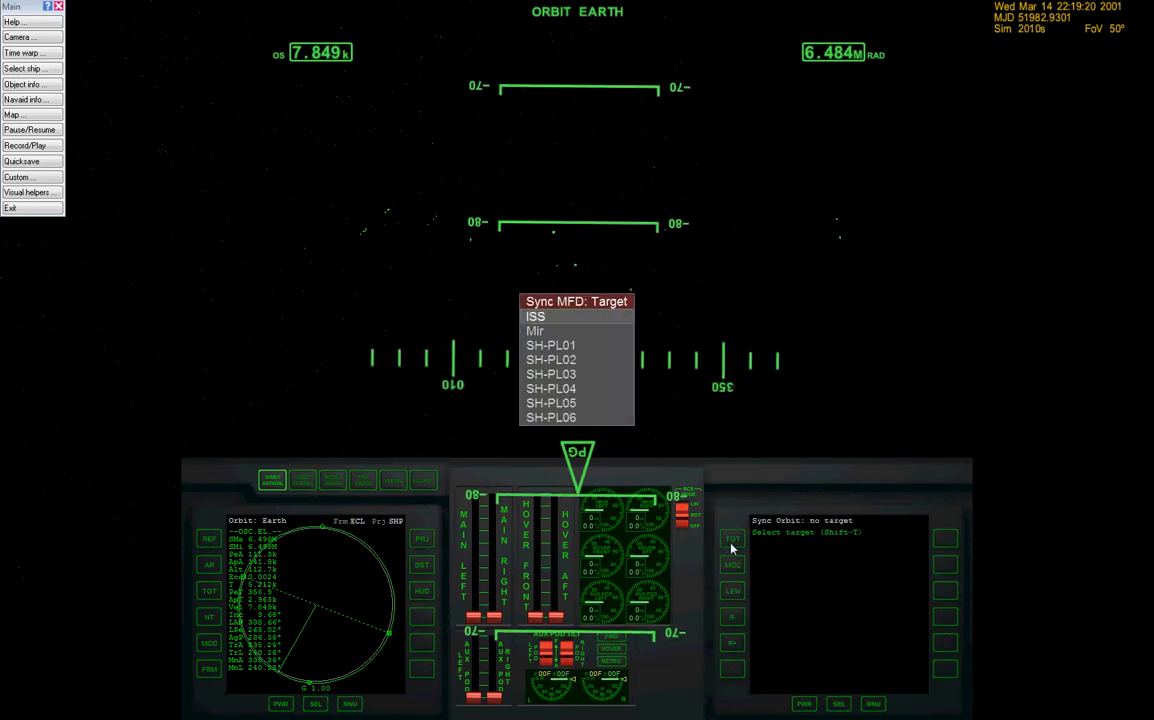
left_click(535, 331)
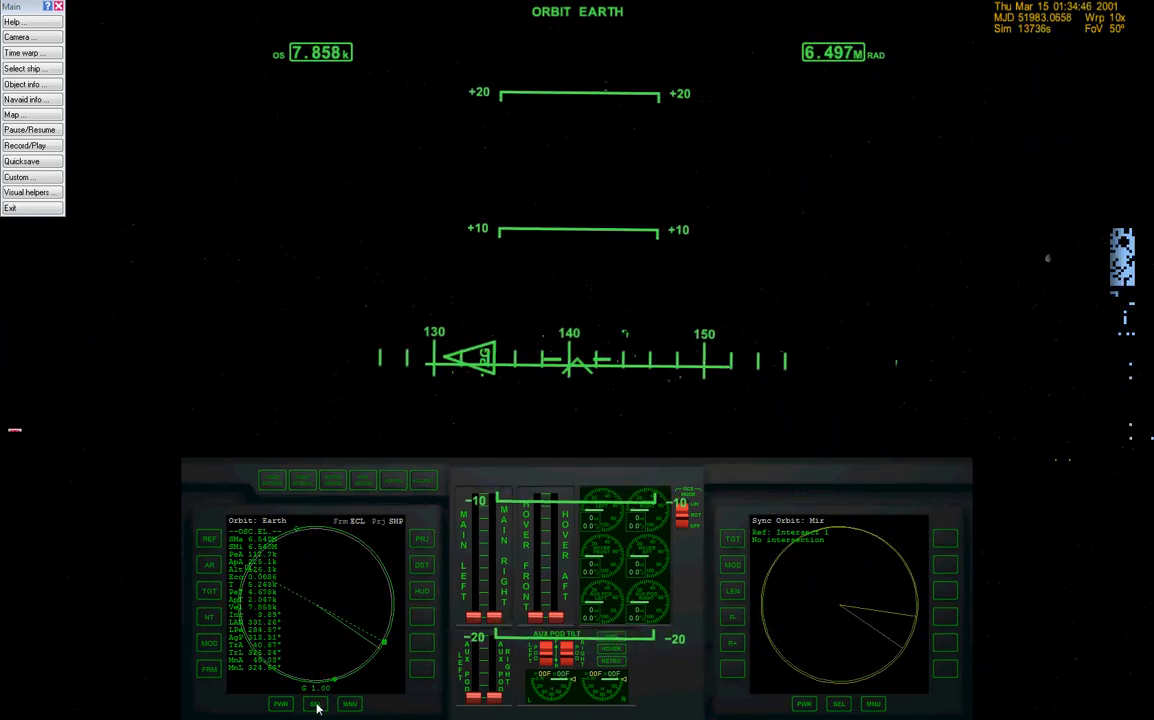
- Switch the left MFD to Docking mode and target Mir's docking port
left_click(350, 703)
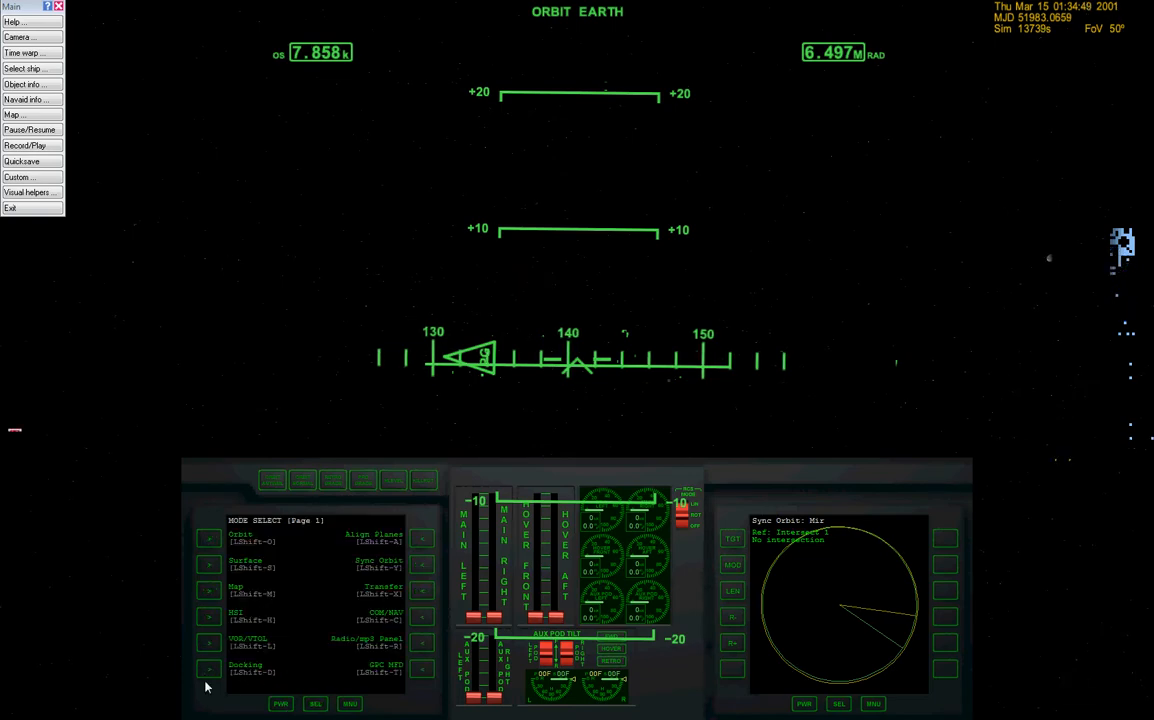
left_click(208, 668)
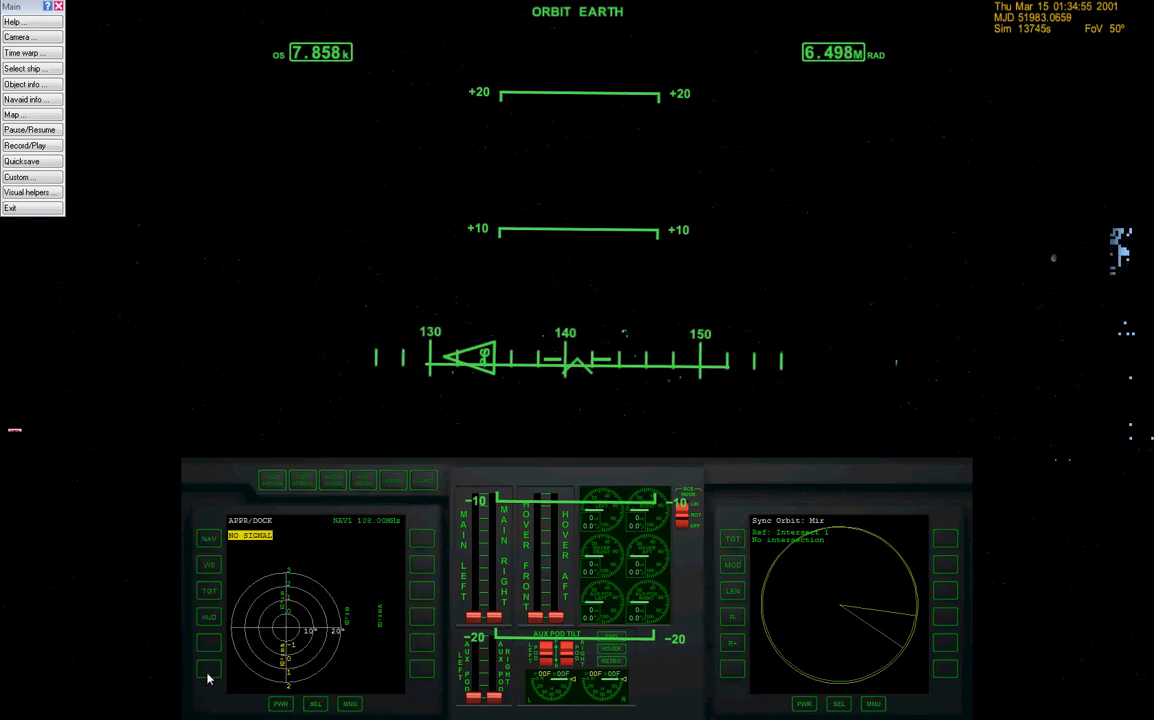
left_click(209, 591)
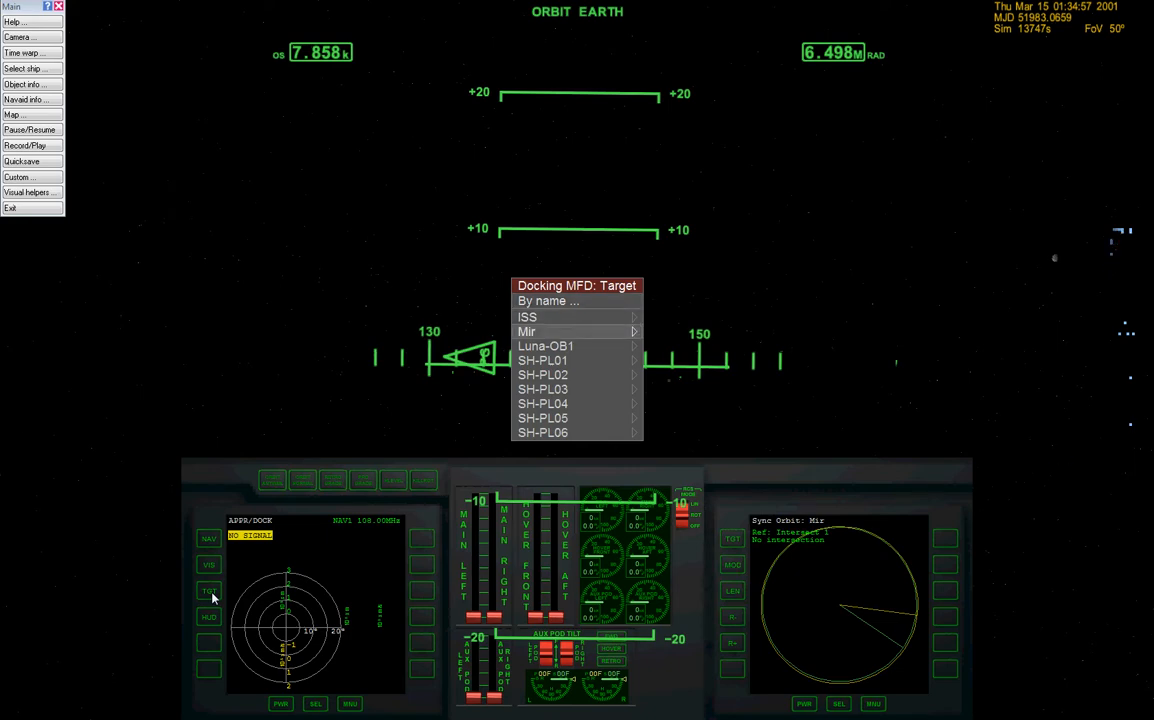
left_click(527, 316)
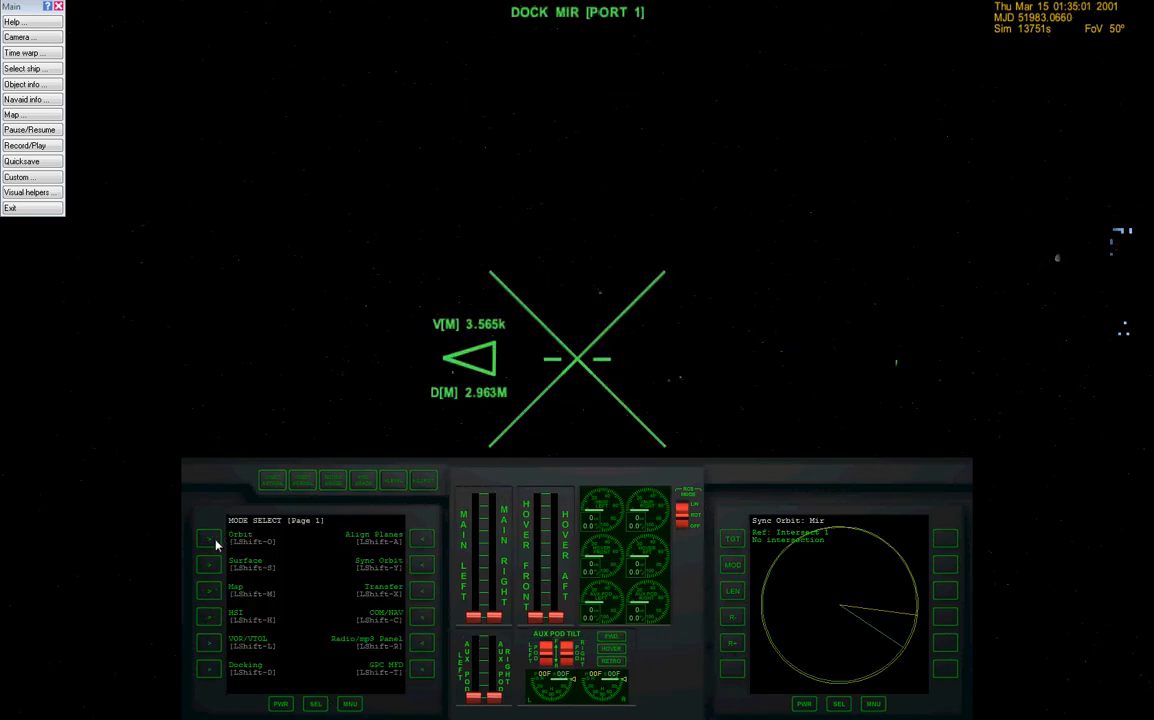
left_click(209, 538)
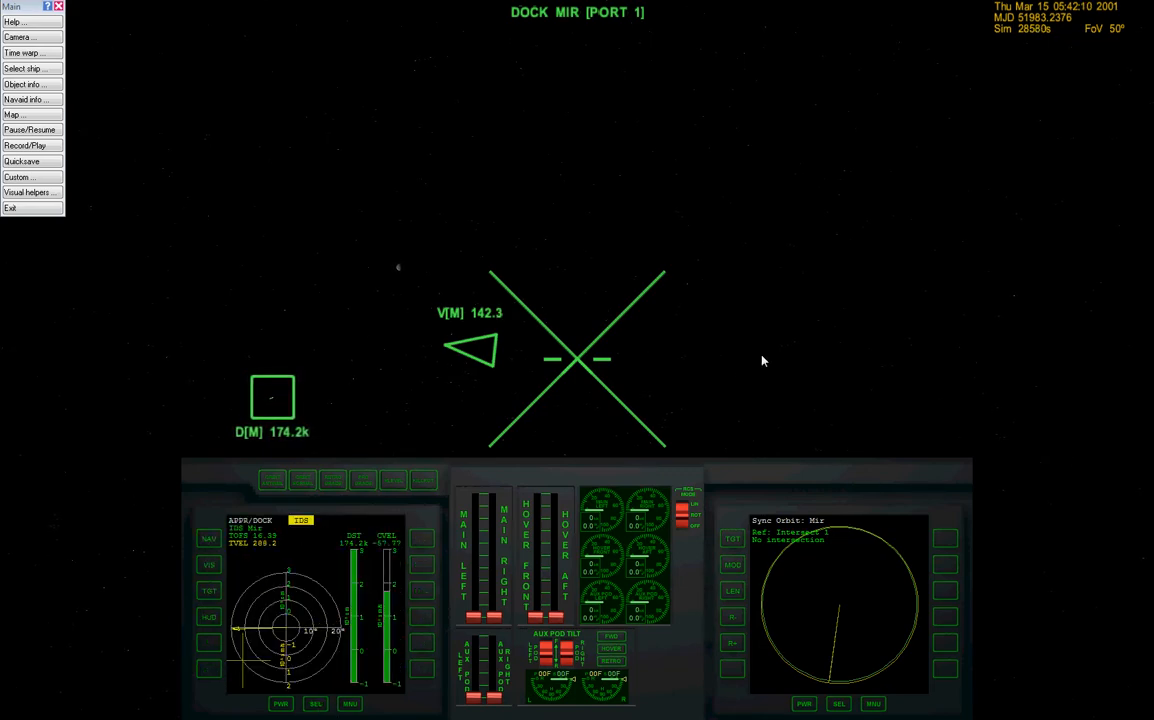
mouse_move(738, 368)
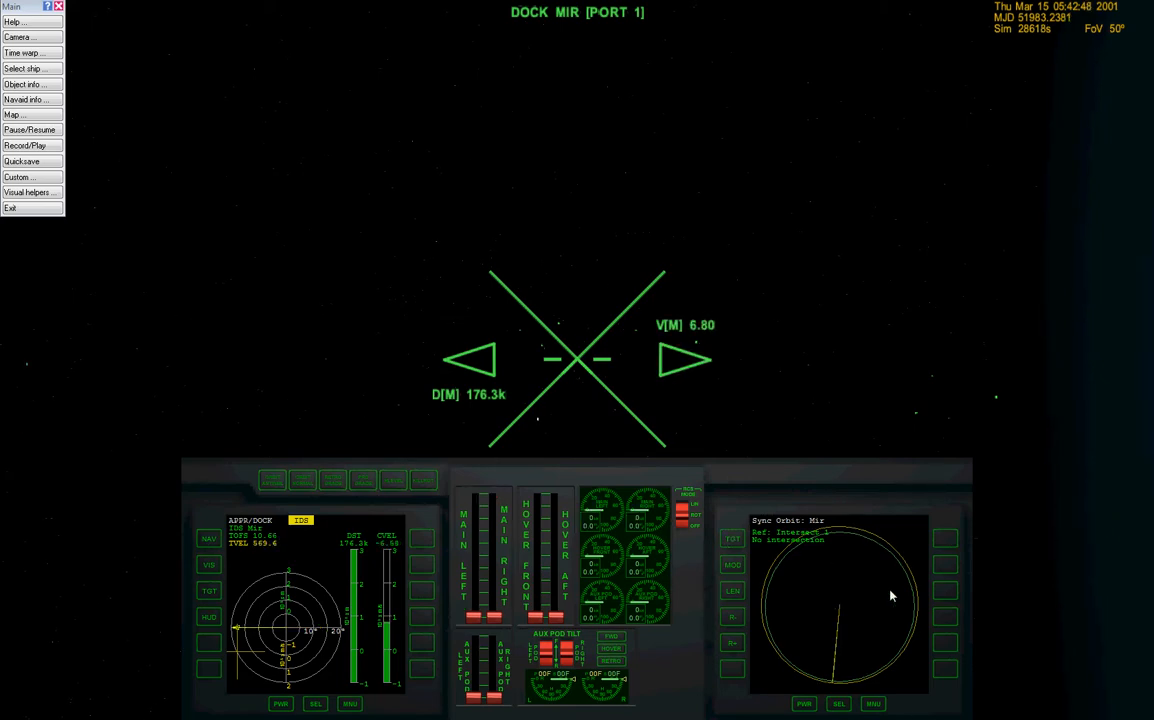
- Return the left MFD to Docking approach data tracking Mir
left_click(349, 703)
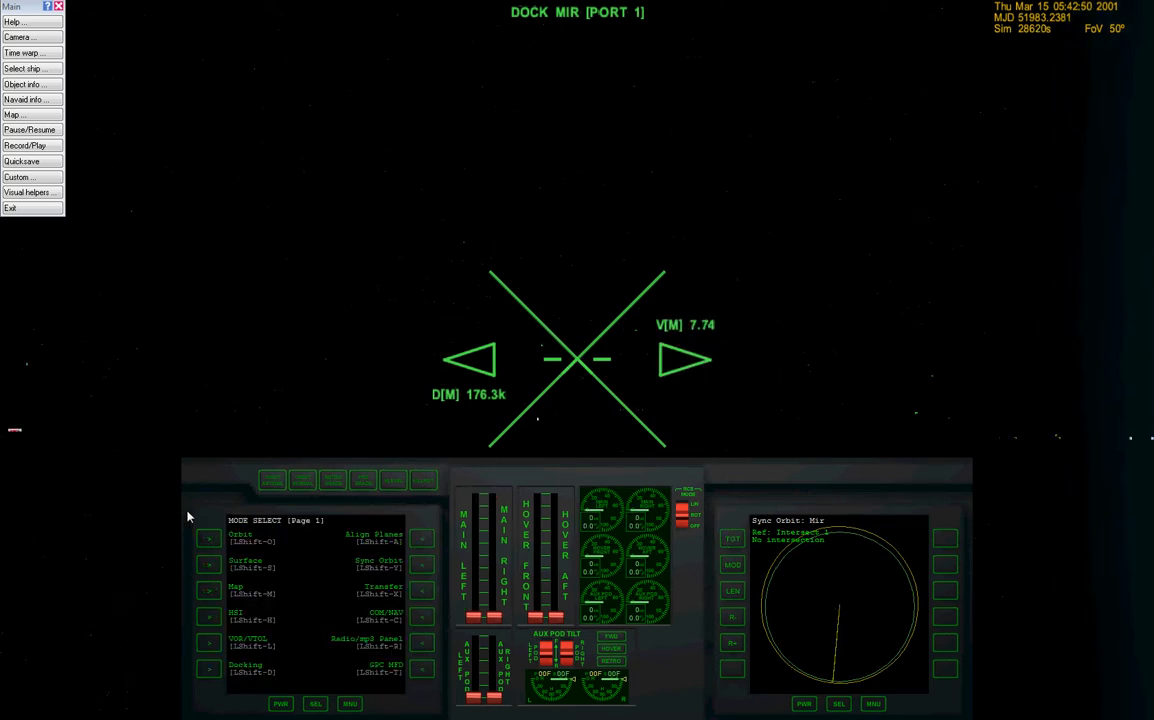
left_click(209, 538)
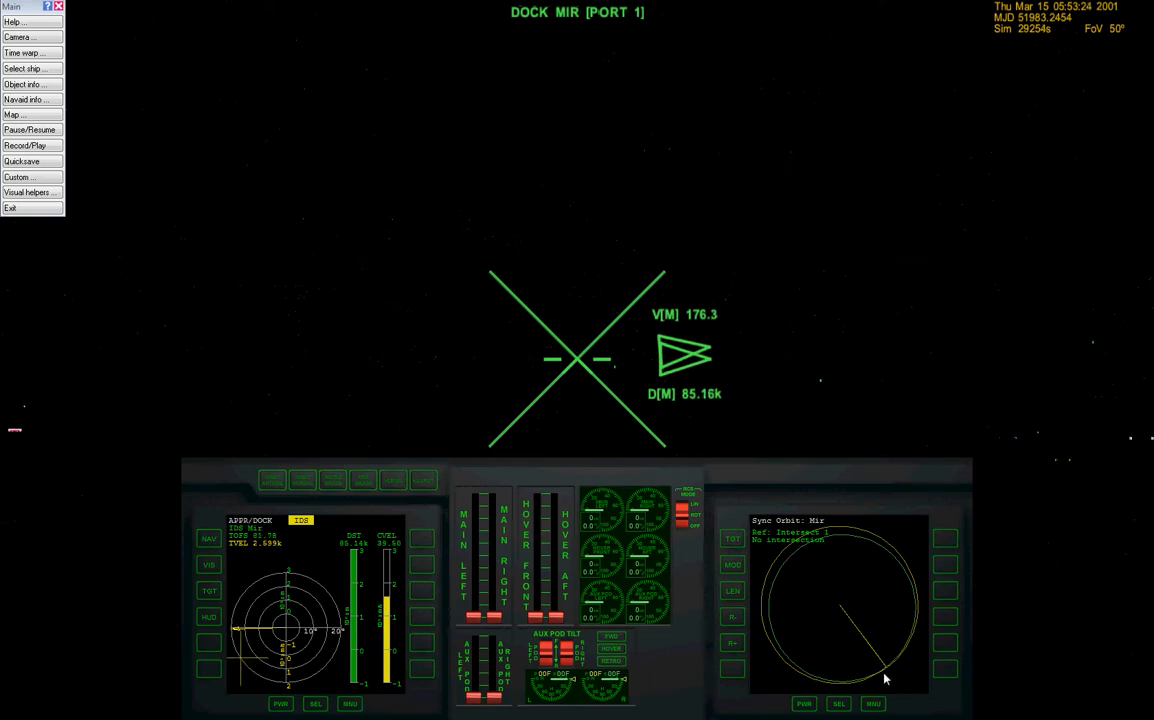
mouse_move(752, 625)
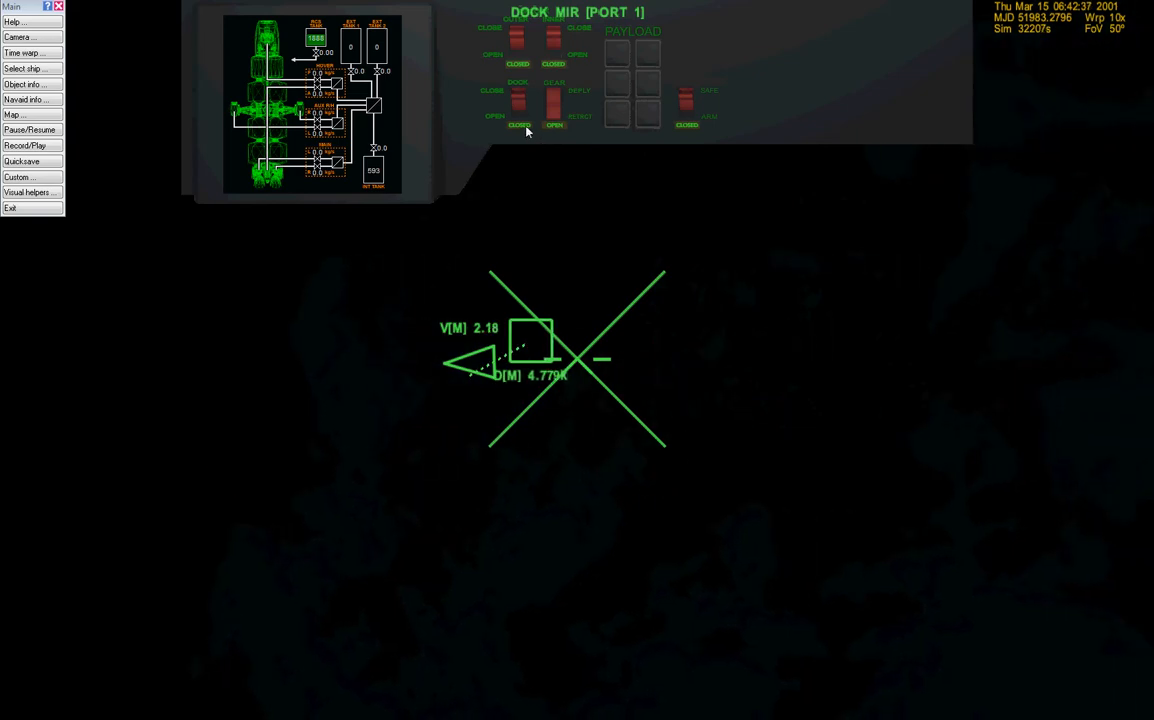
- Flip the upper-panel DOCK switch to ACTIVE
left_click(519, 125)
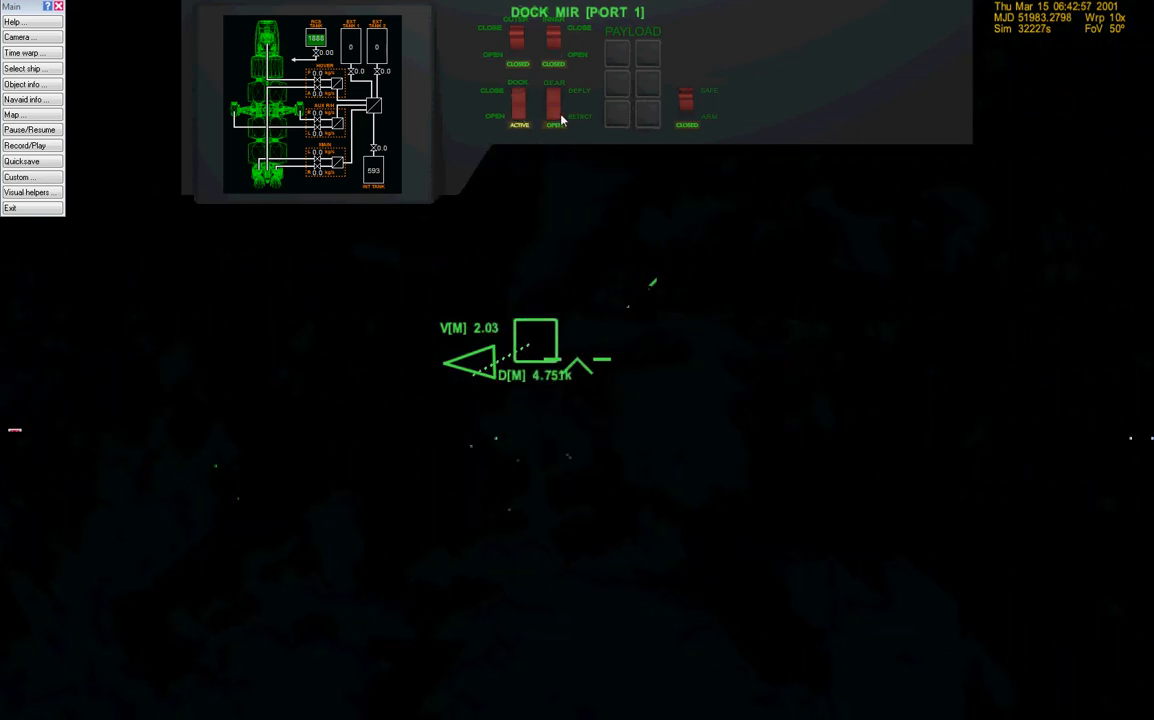
left_click(519, 115)
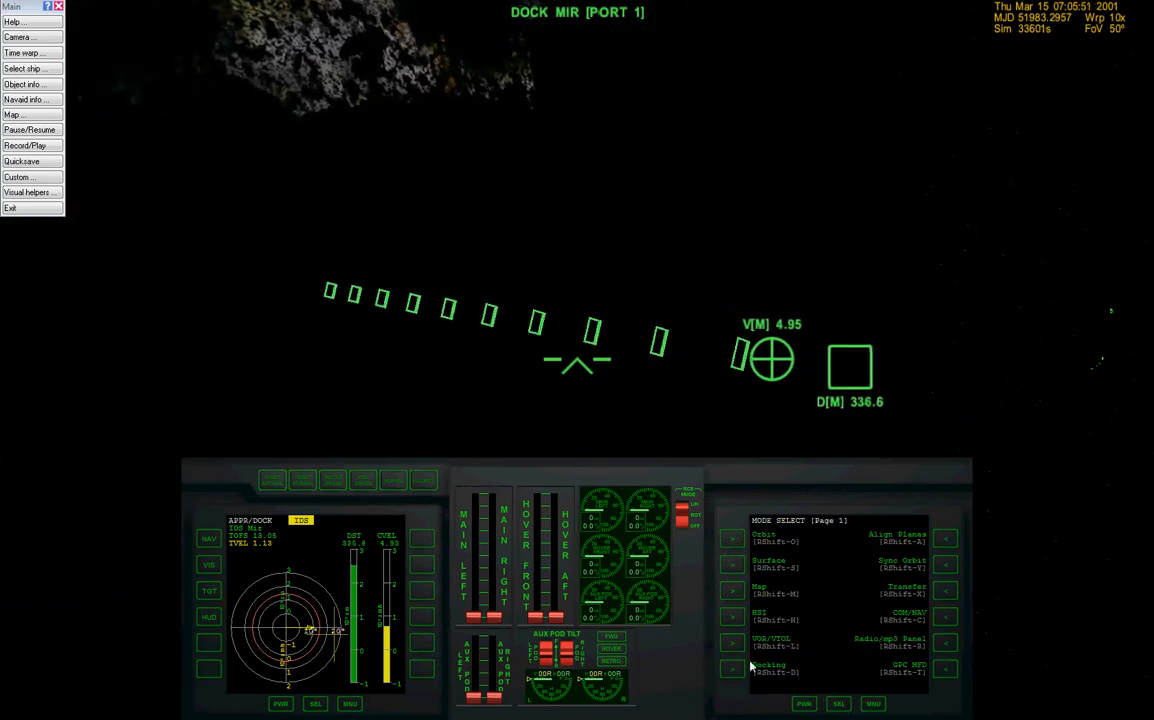
- Switch the right MFD to the Earth Map display
left_click(757, 586)
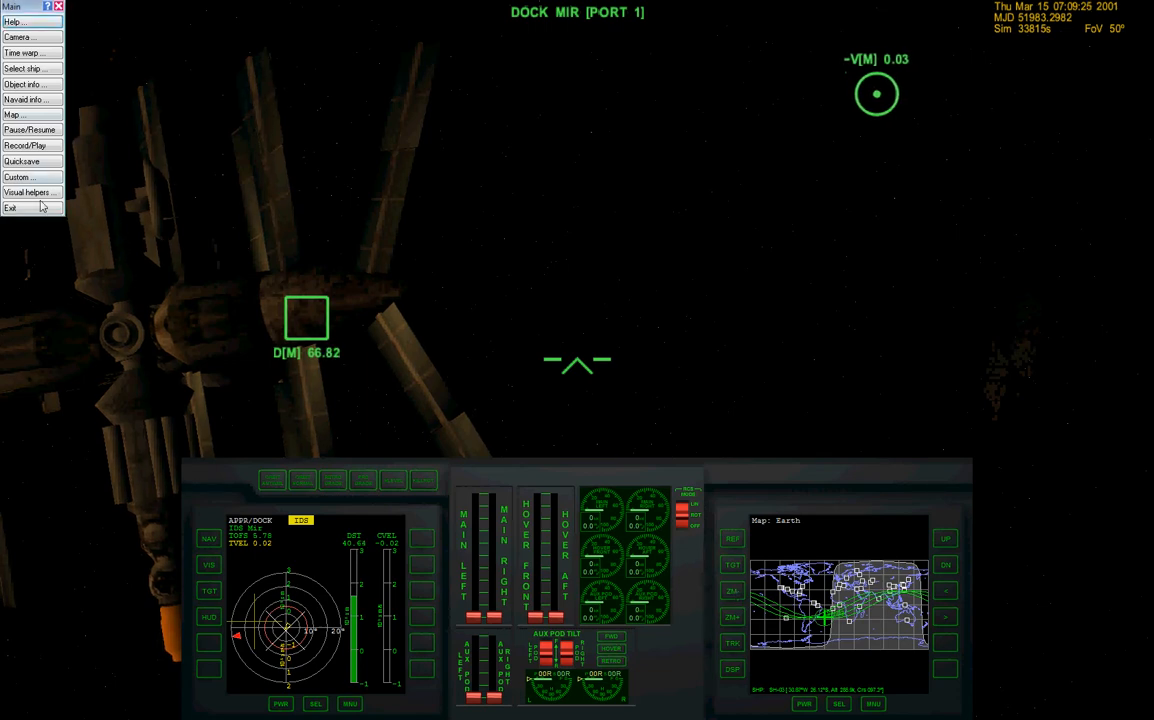
left_click(21, 177)
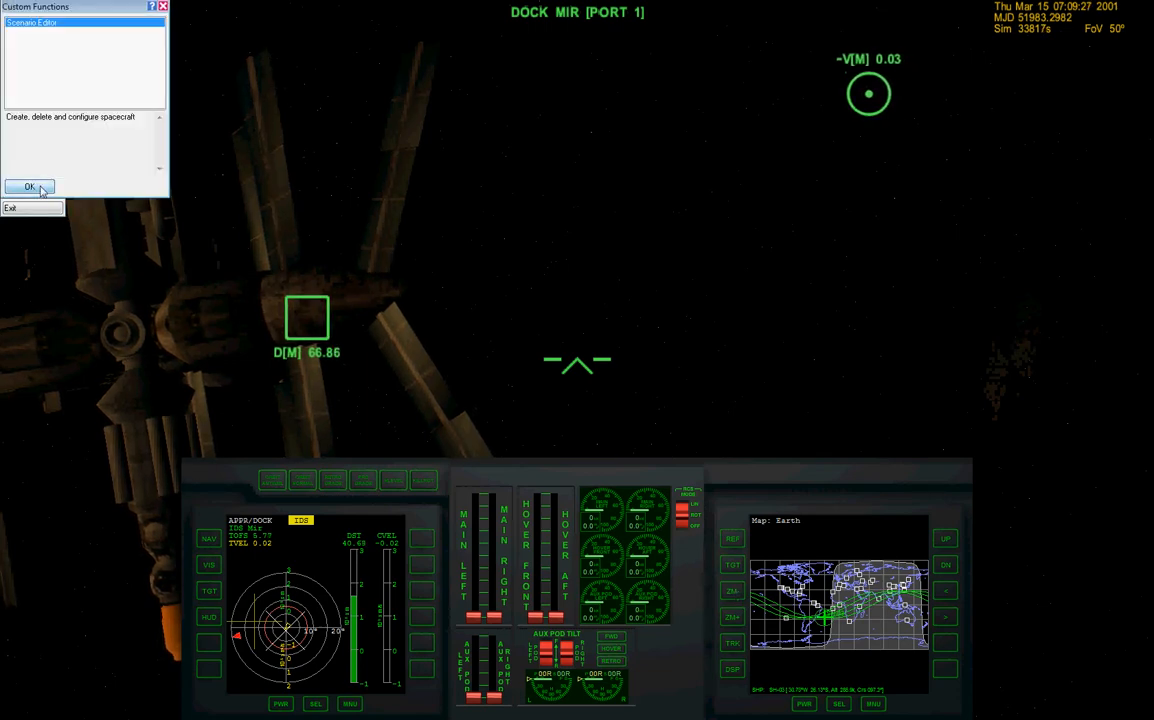
left_click(29, 187)
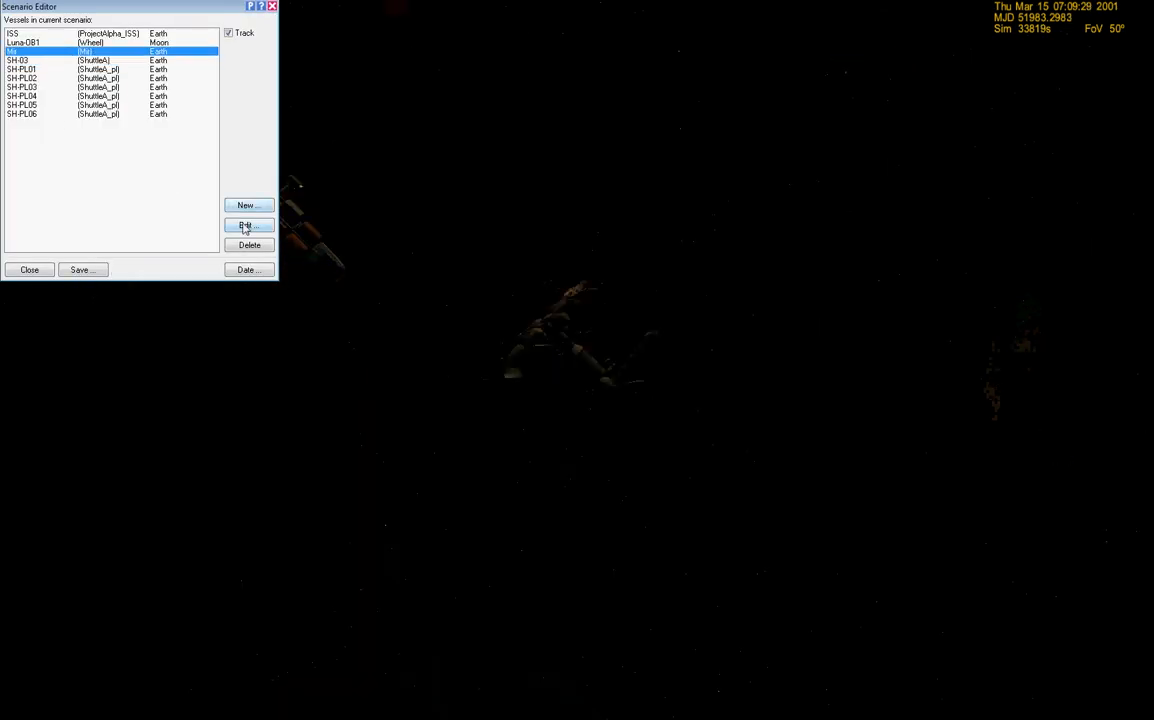
left_click(247, 224)
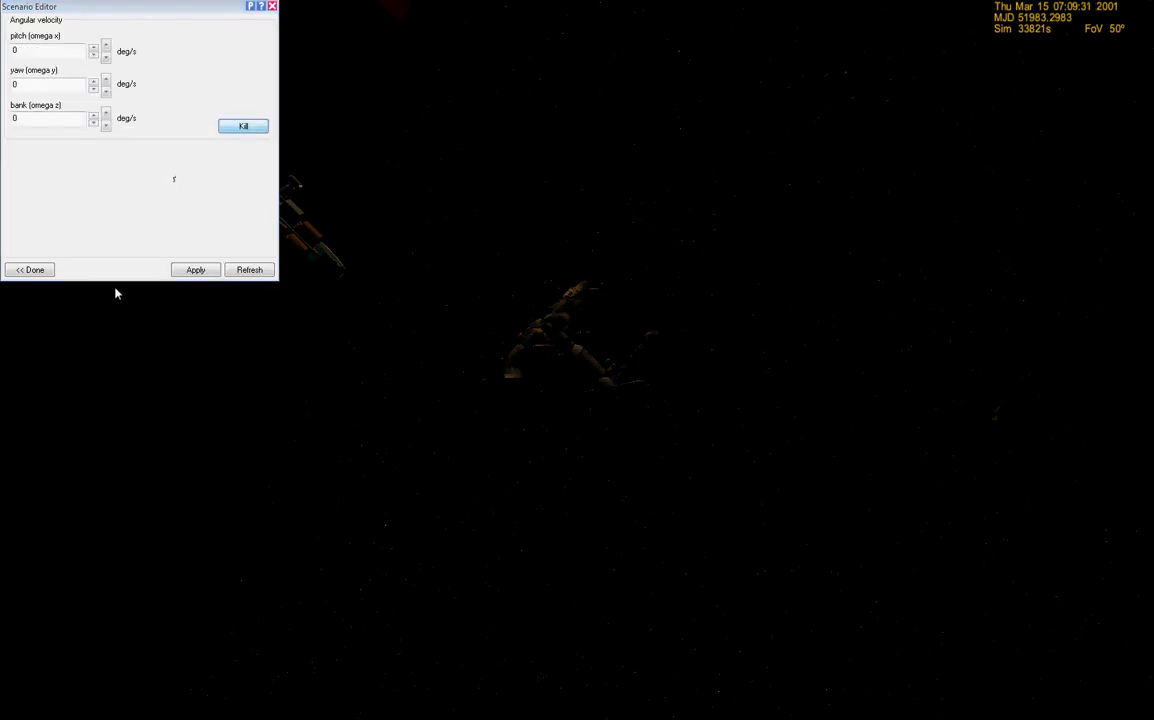
left_click(30, 269)
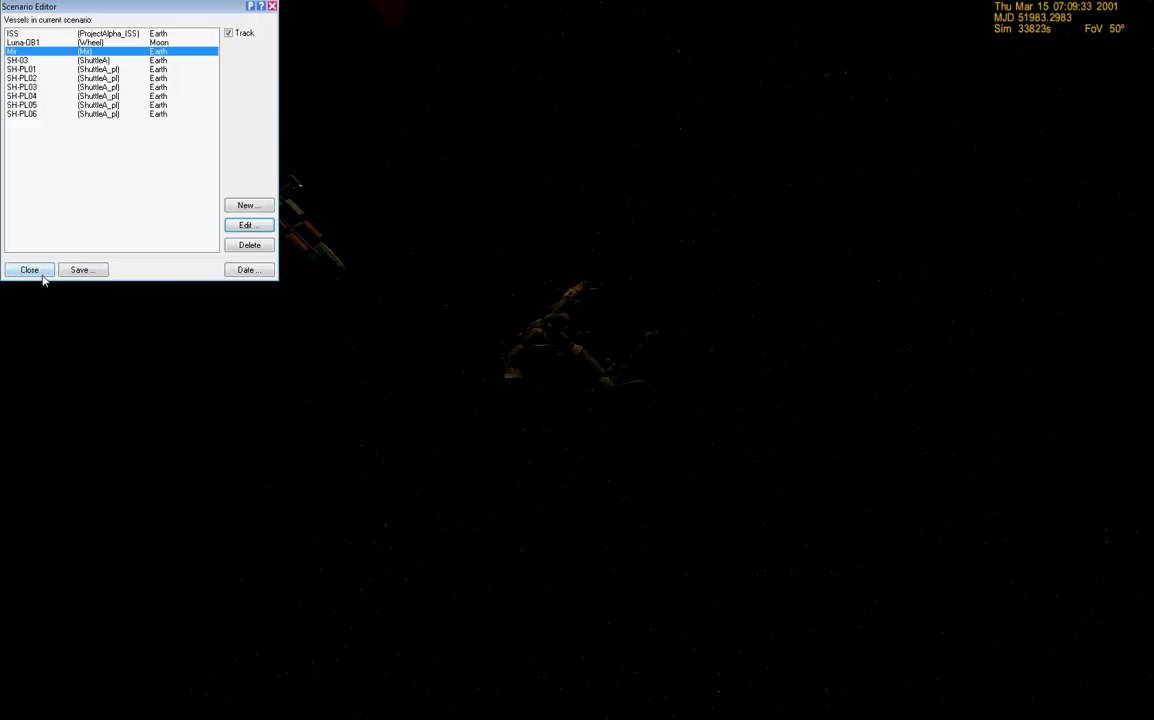
left_click(29, 270)
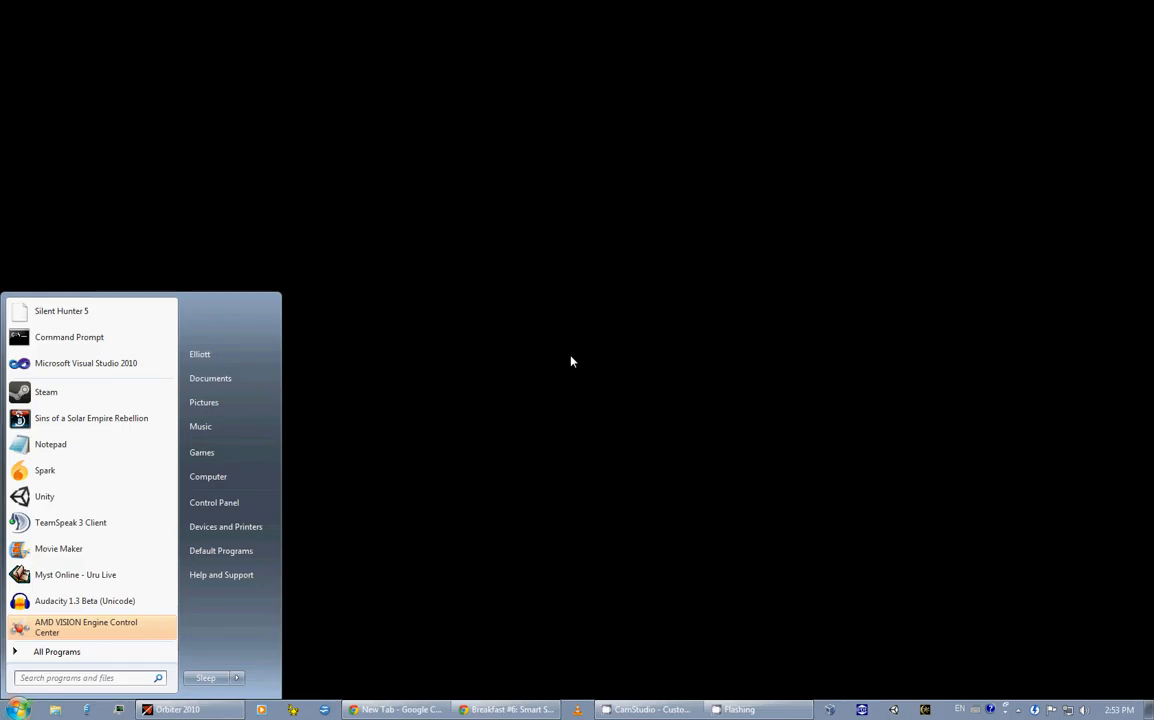
left_click(572, 361)
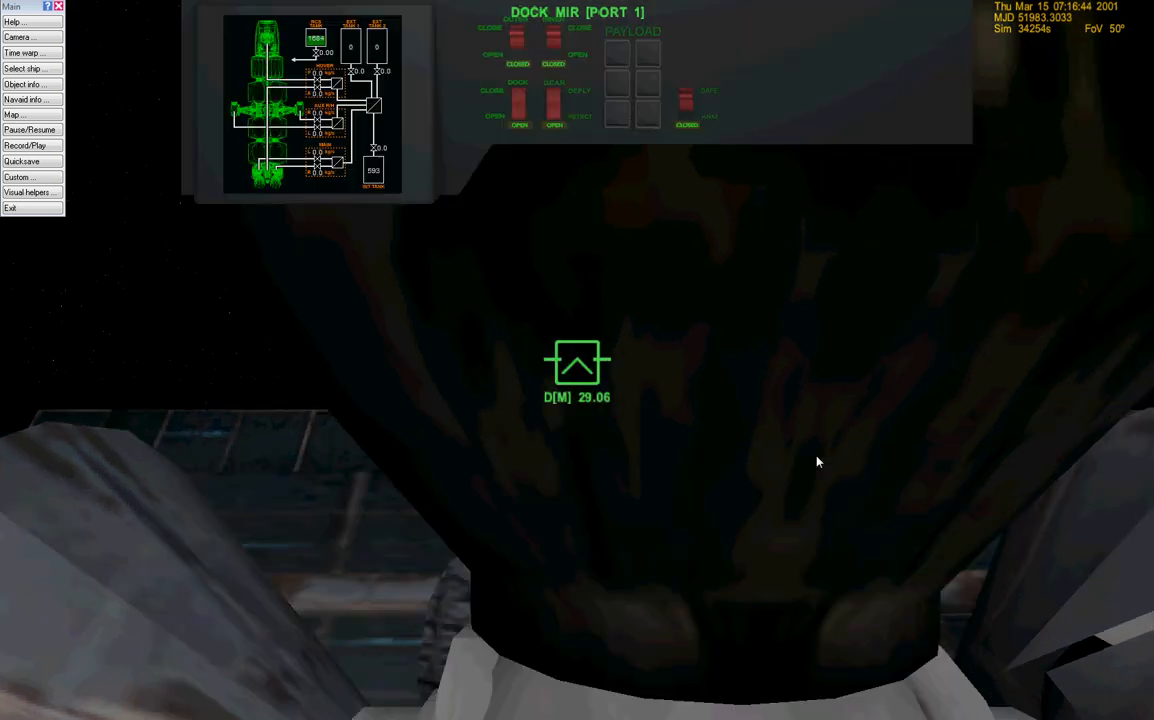
mouse_move(563, 213)
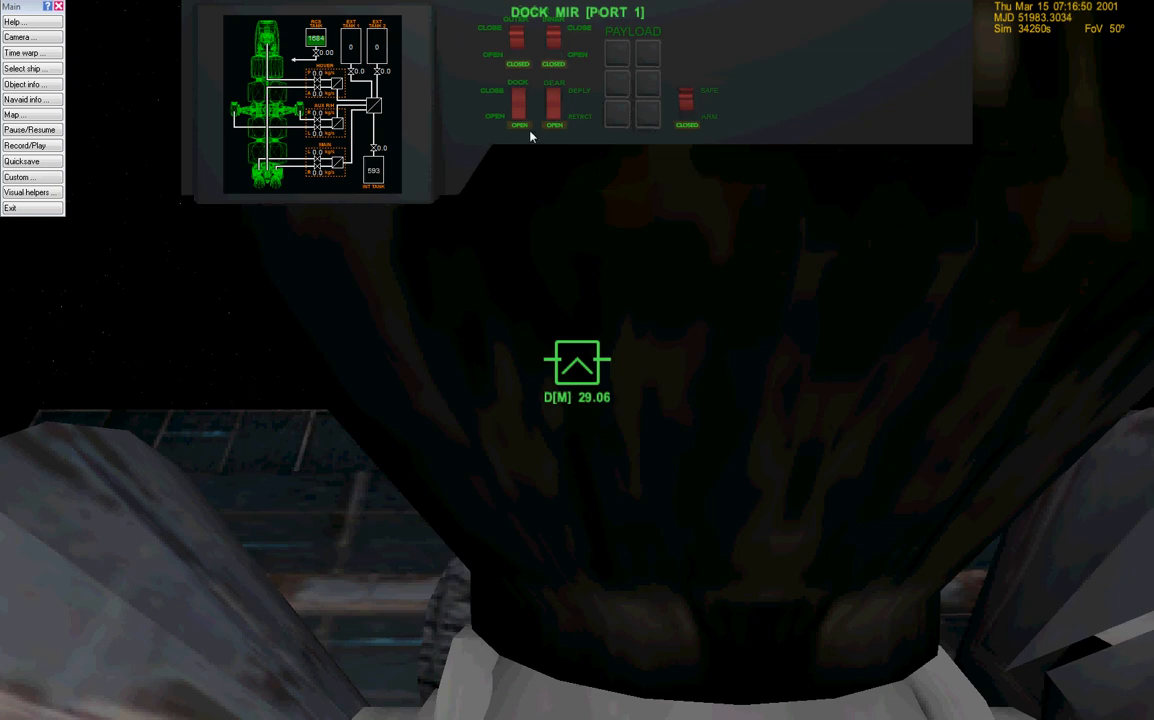
mouse_move(345, 85)
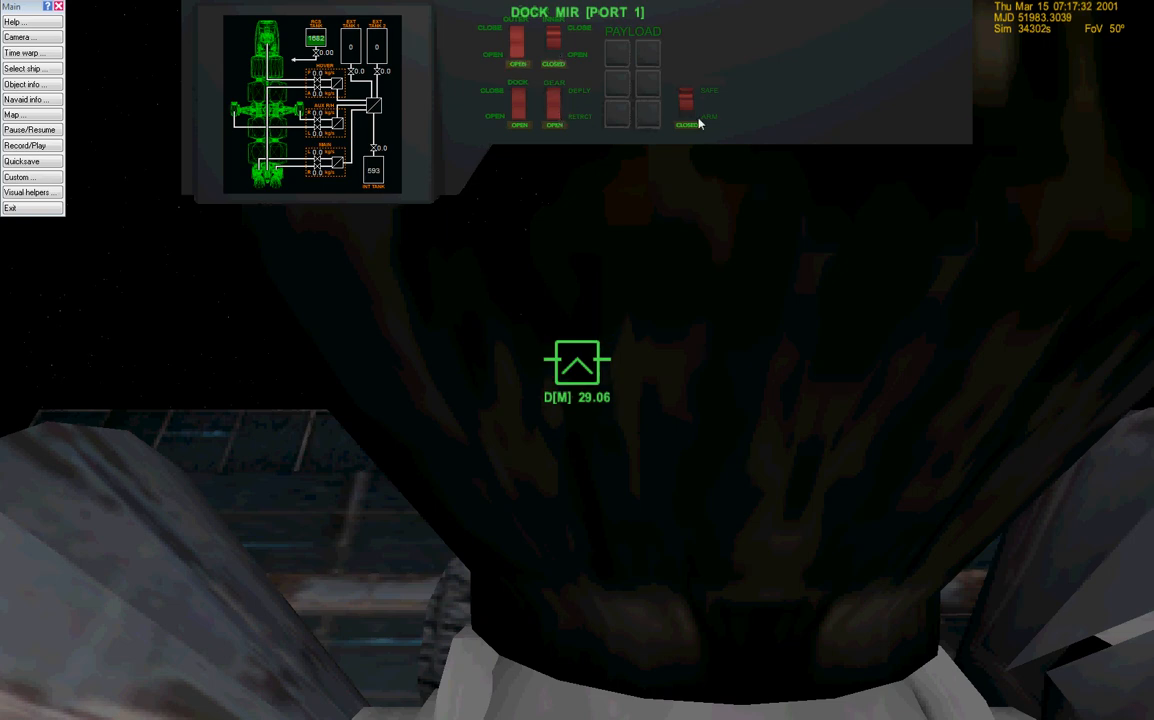
- Open the outer airlock and bring up the Custom Functions list
left_click(556, 64)
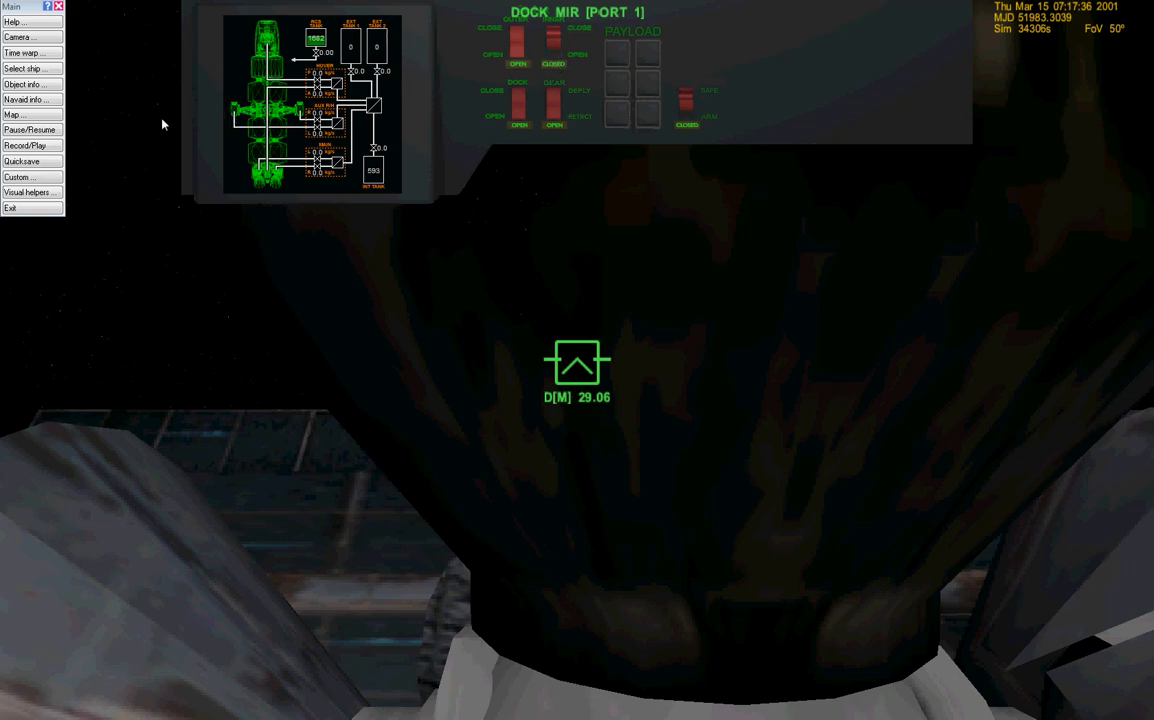
mouse_move(332, 185)
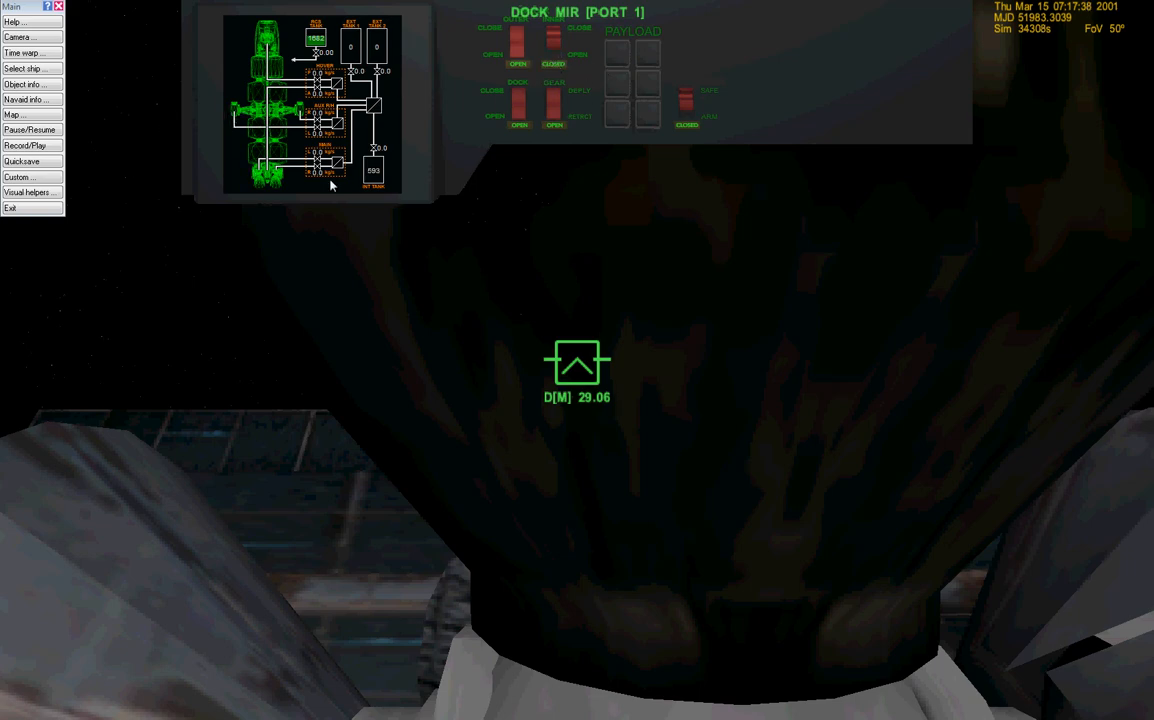
left_click(22, 177)
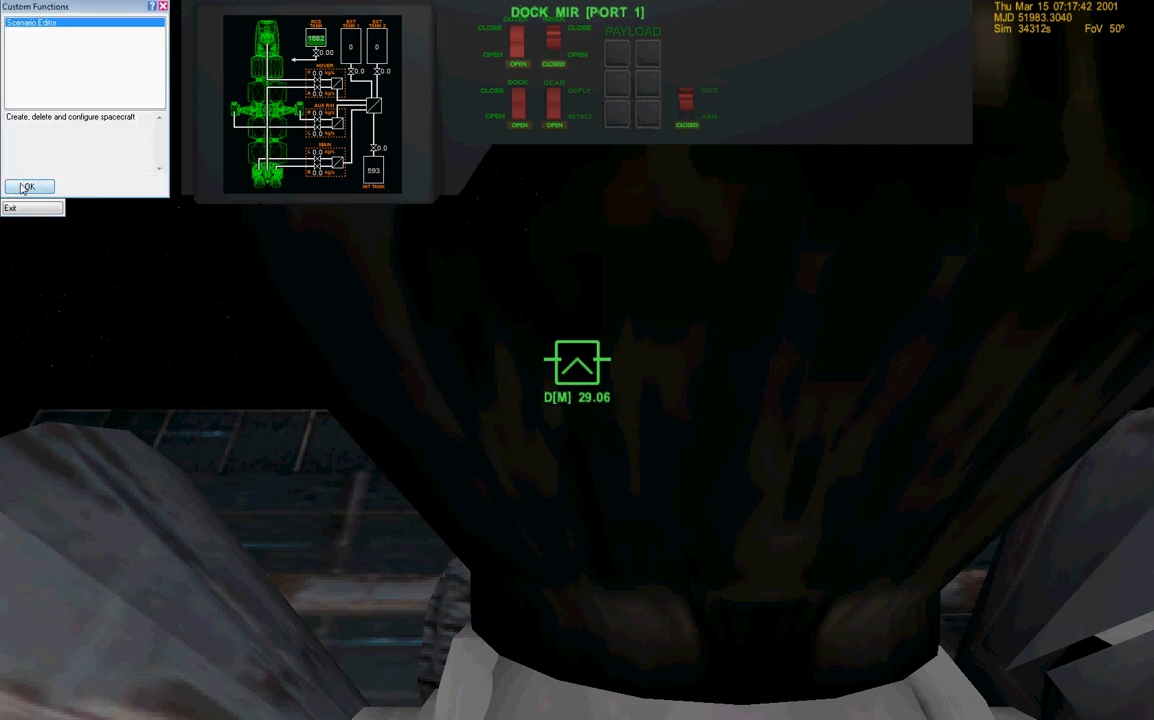
- In the Scenario Editor, fill SH-03's tanks 1 and 2 to full, then close it
left_click(29, 187)
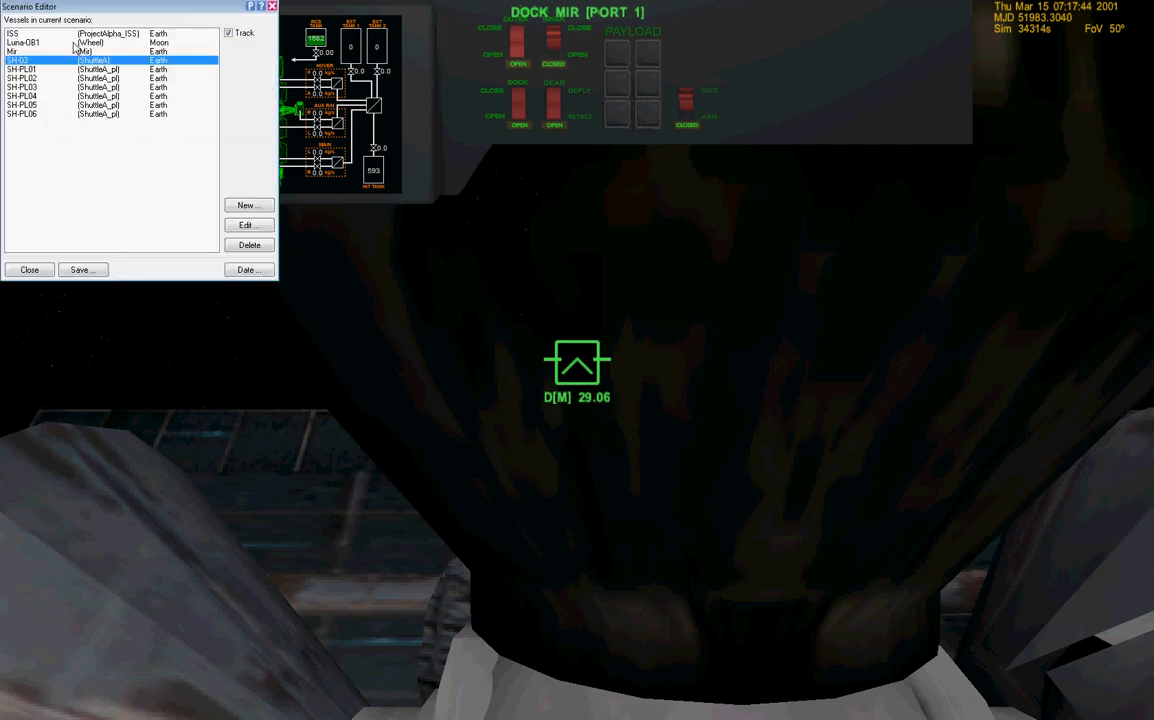
left_click(247, 224)
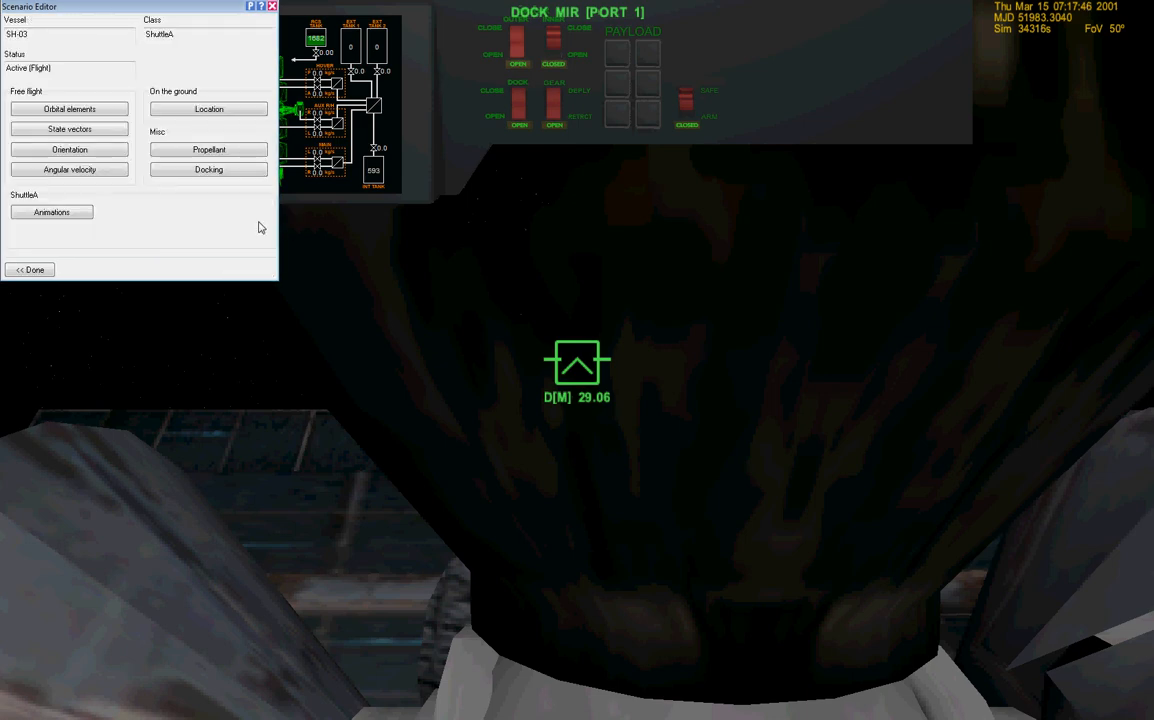
left_click(209, 149)
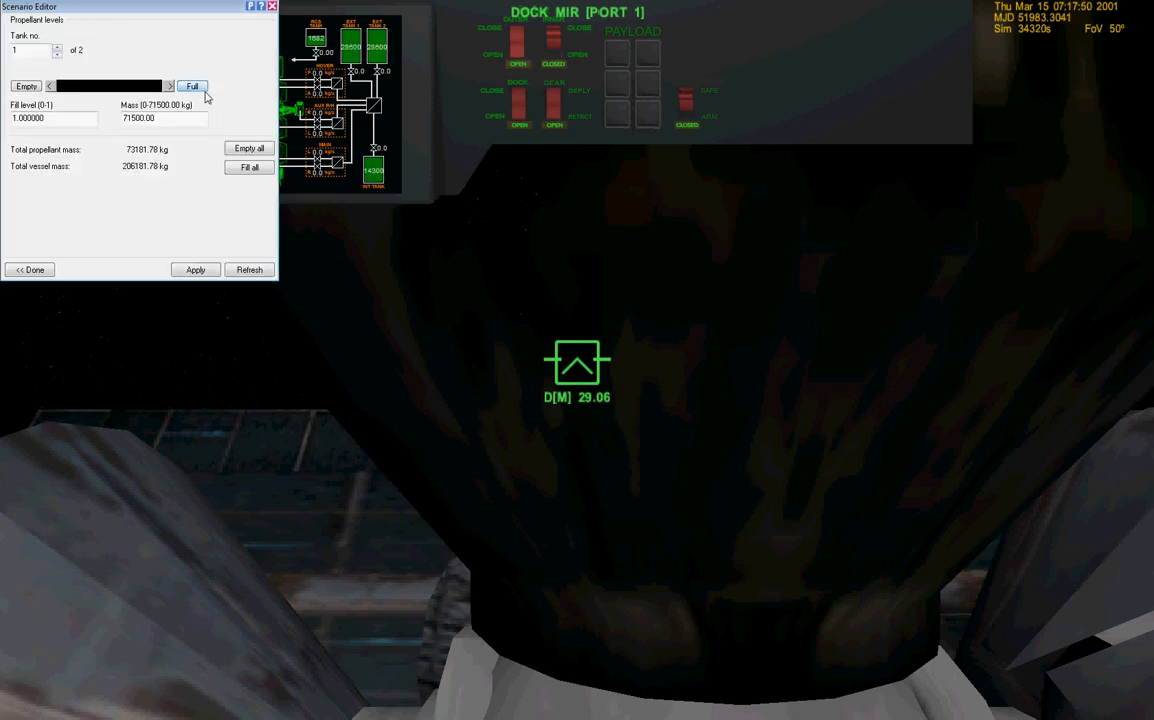
left_click(56, 47)
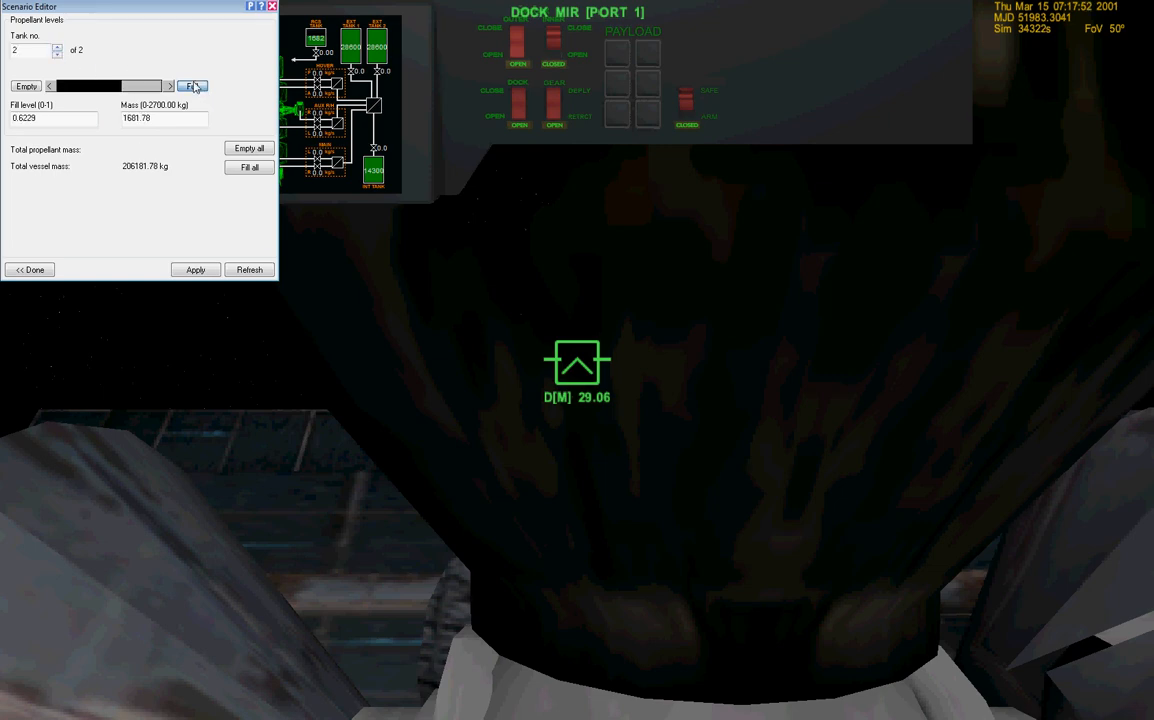
left_click(192, 86)
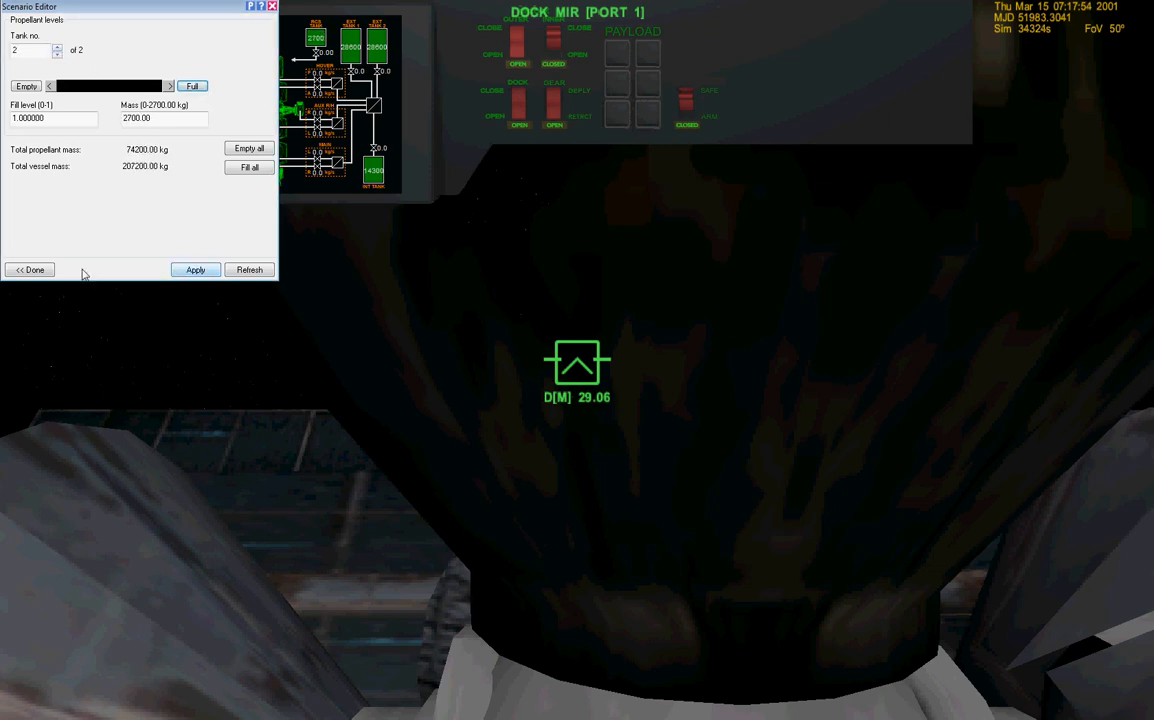
left_click(29, 269)
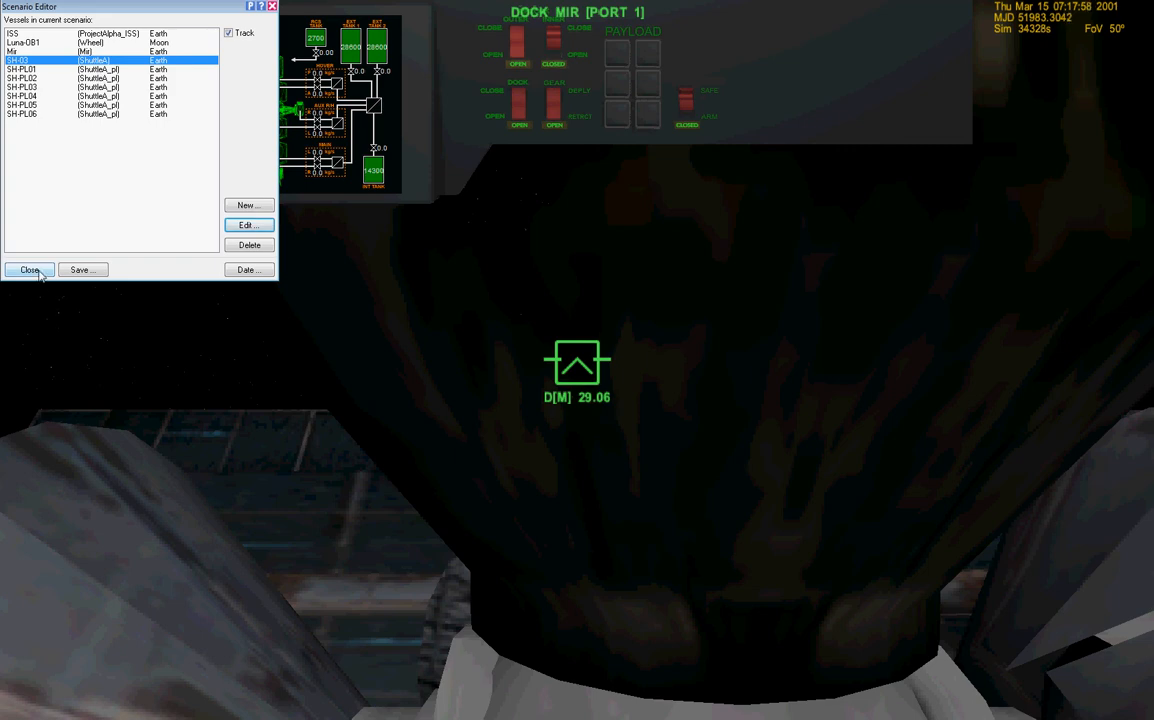
left_click(29, 270)
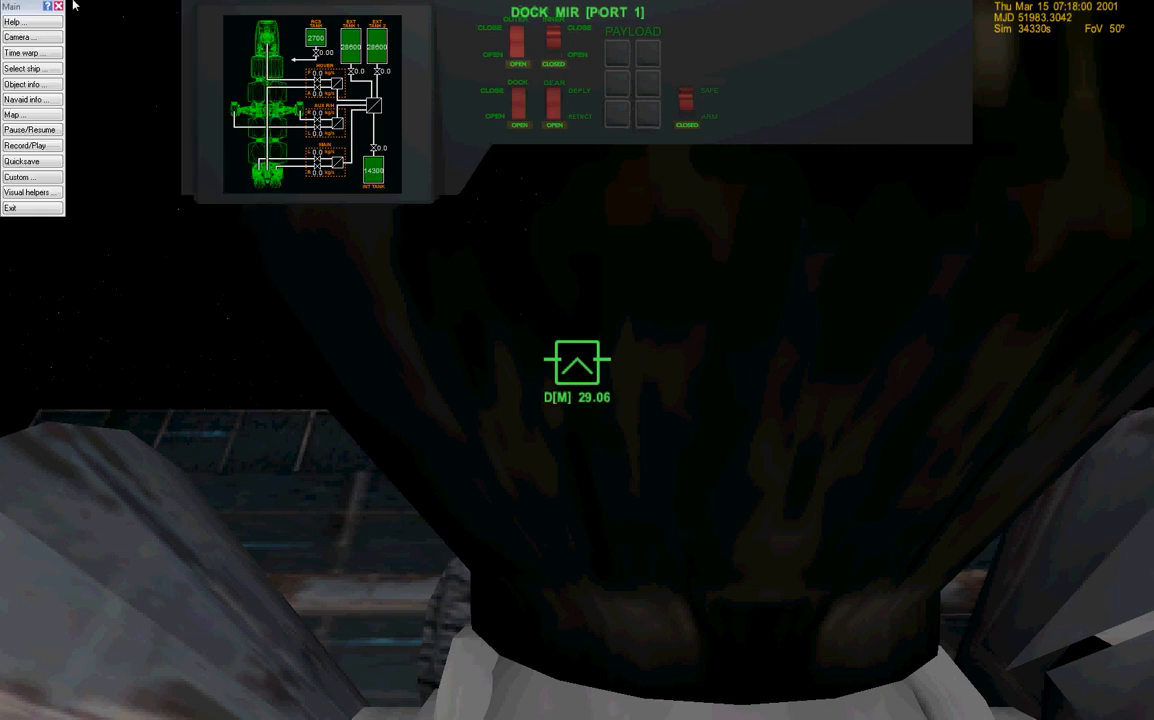
mouse_move(631, 553)
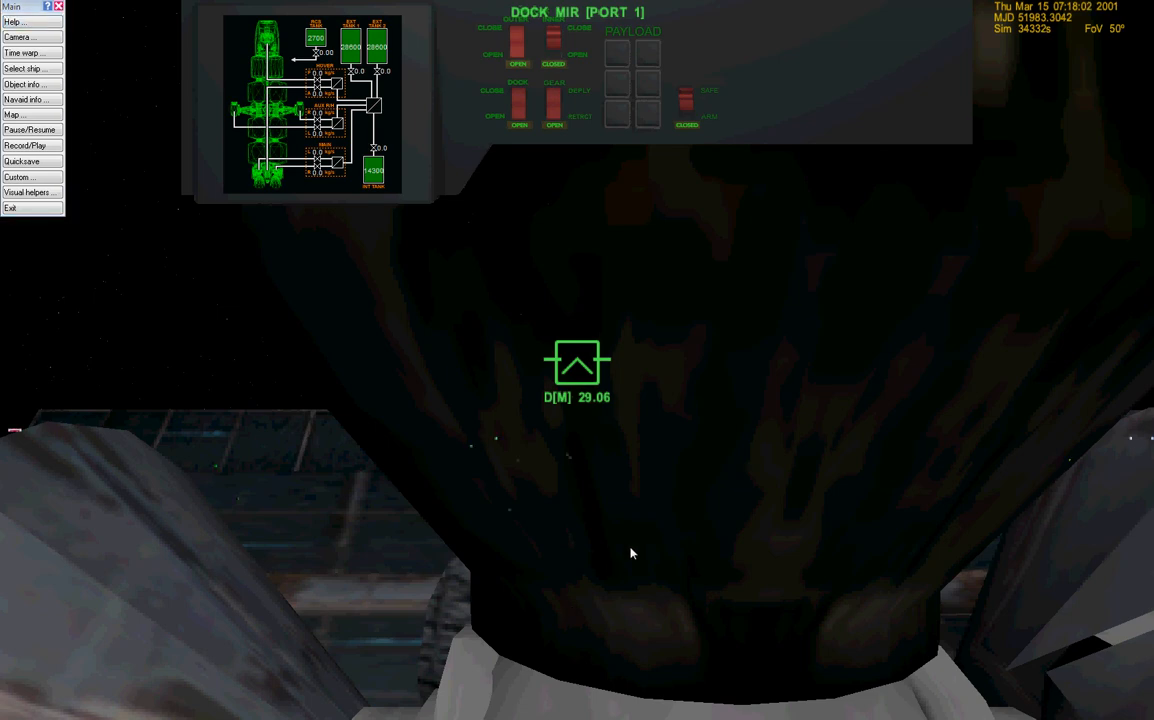
- Focus the simulation view and undock from Mir with Ctrl+D
left_click(518, 40)
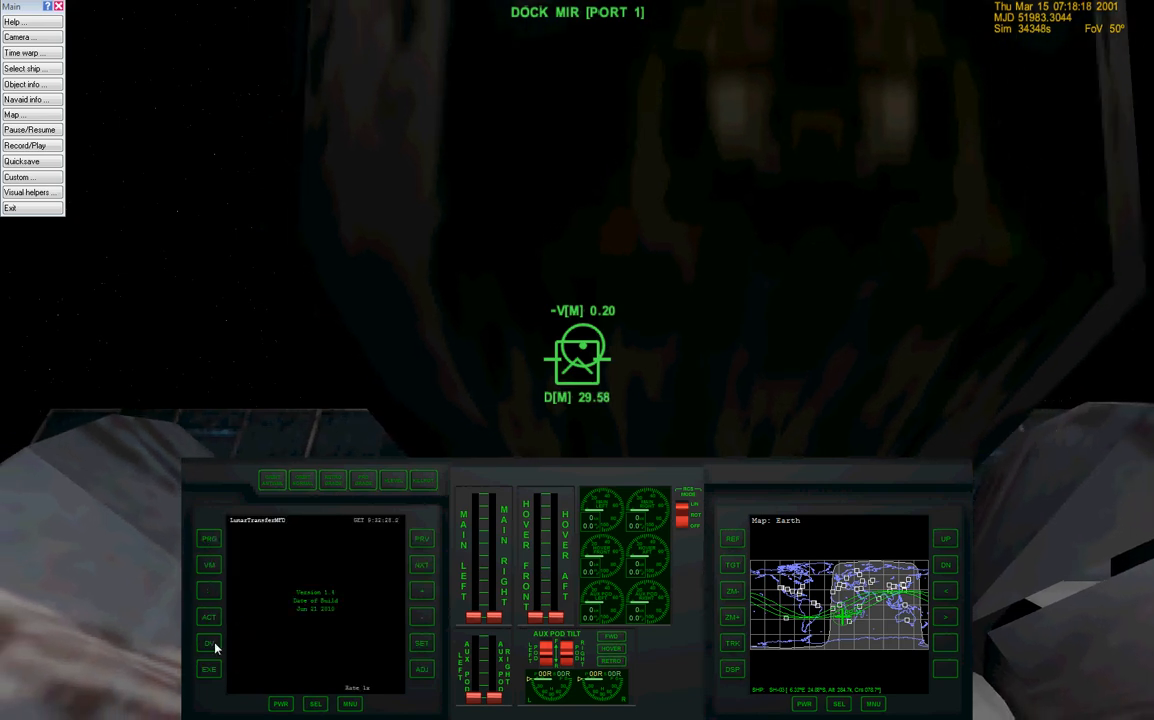
- Show the LunarTransferMFD program menu on the left MFD
left_click(209, 539)
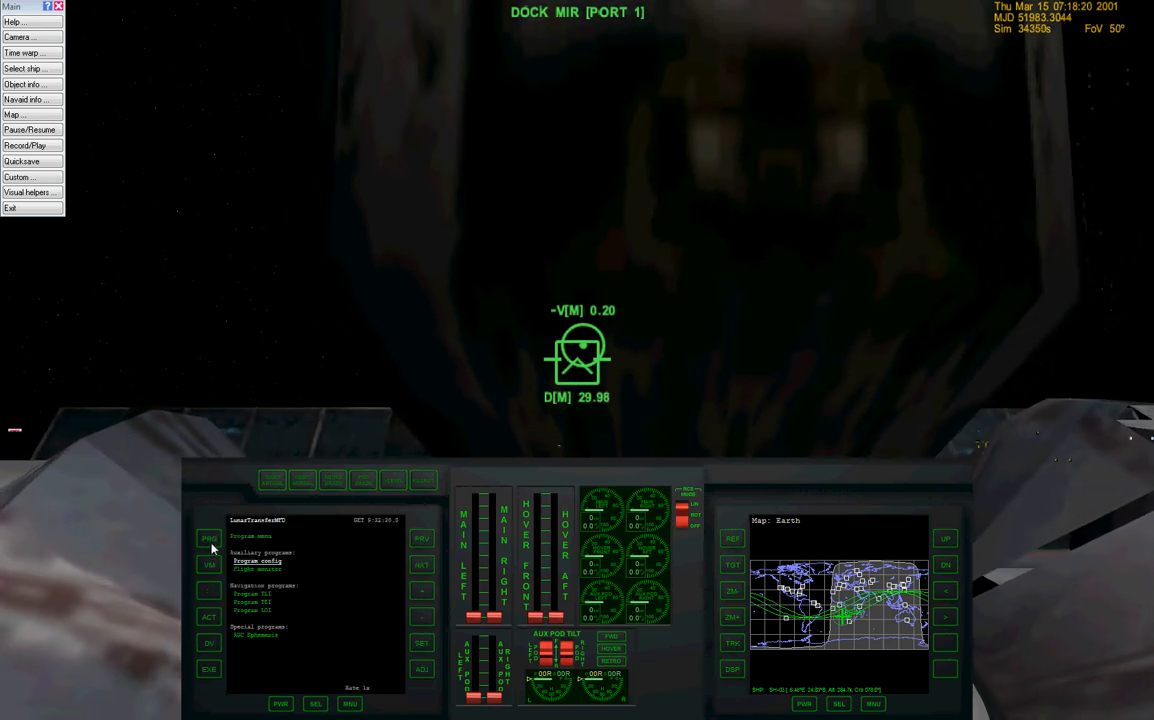